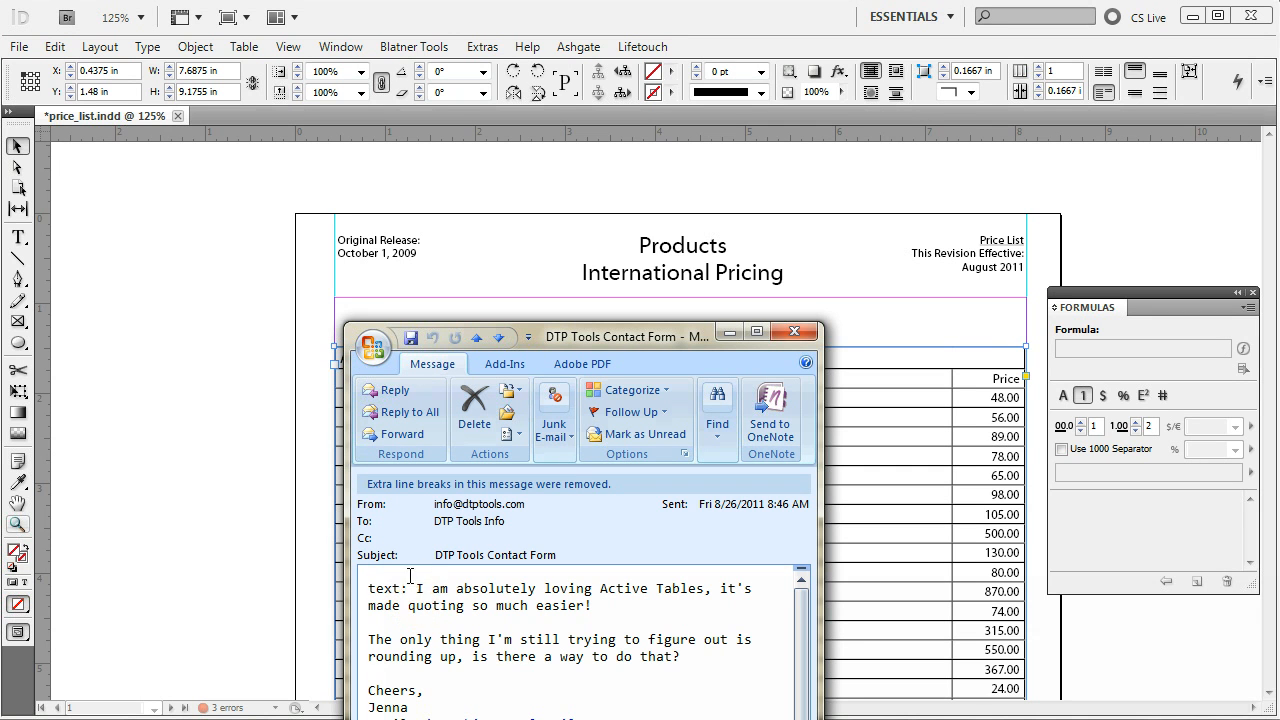
# Select the 48.00 cell with the Type tool and create a formula referencing Table 2 cell D3.
pyautogui.moveTo(416, 588); pyautogui.dragTo(590, 604)
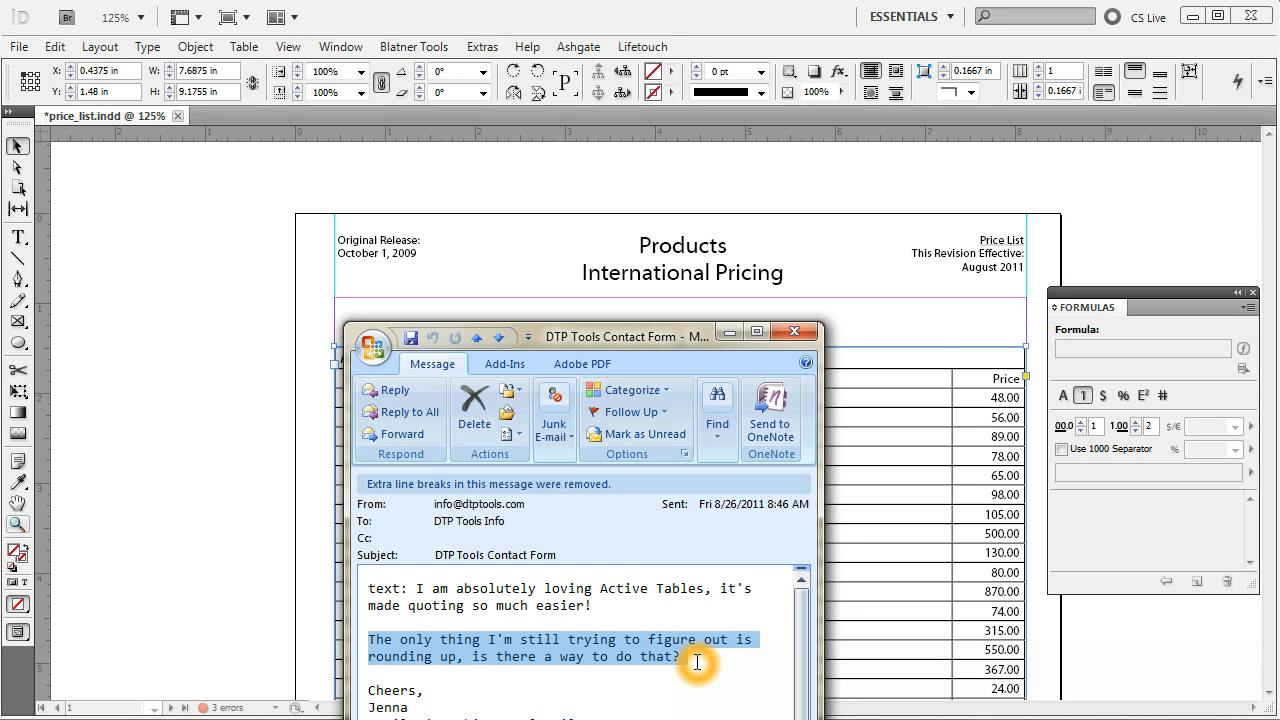
pyautogui.moveTo(728, 686)
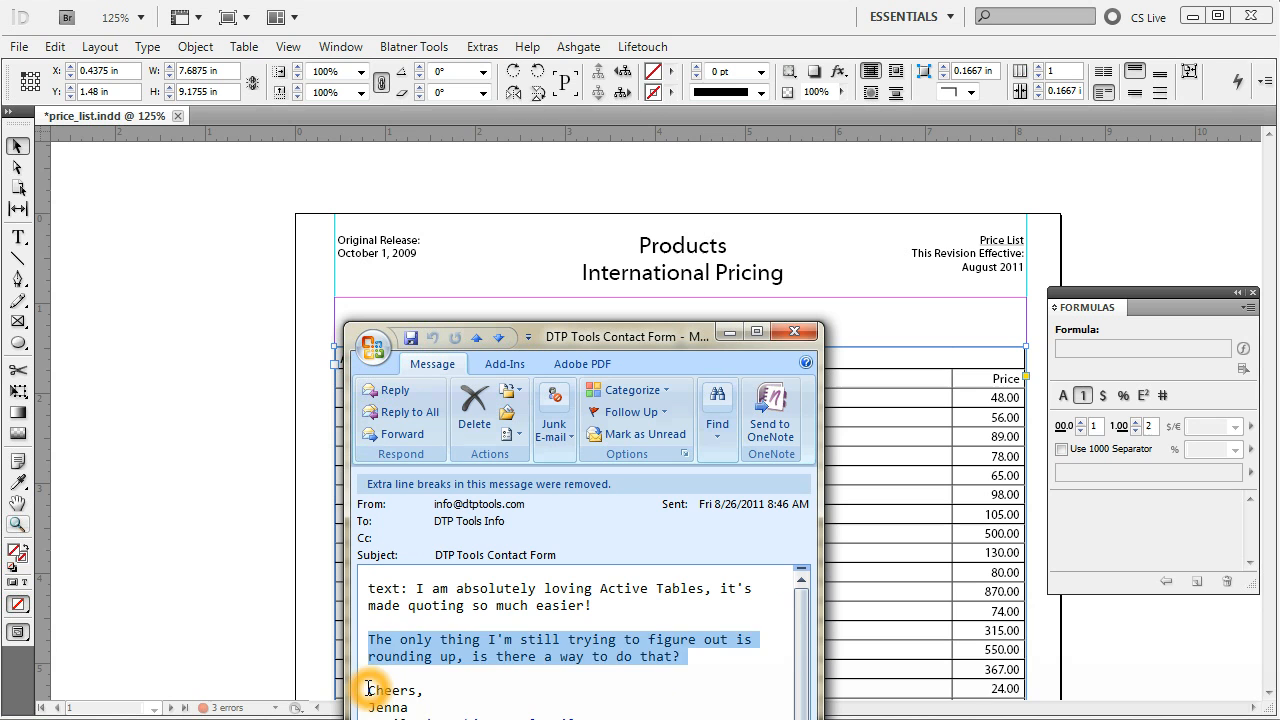
pyautogui.click(792, 332)
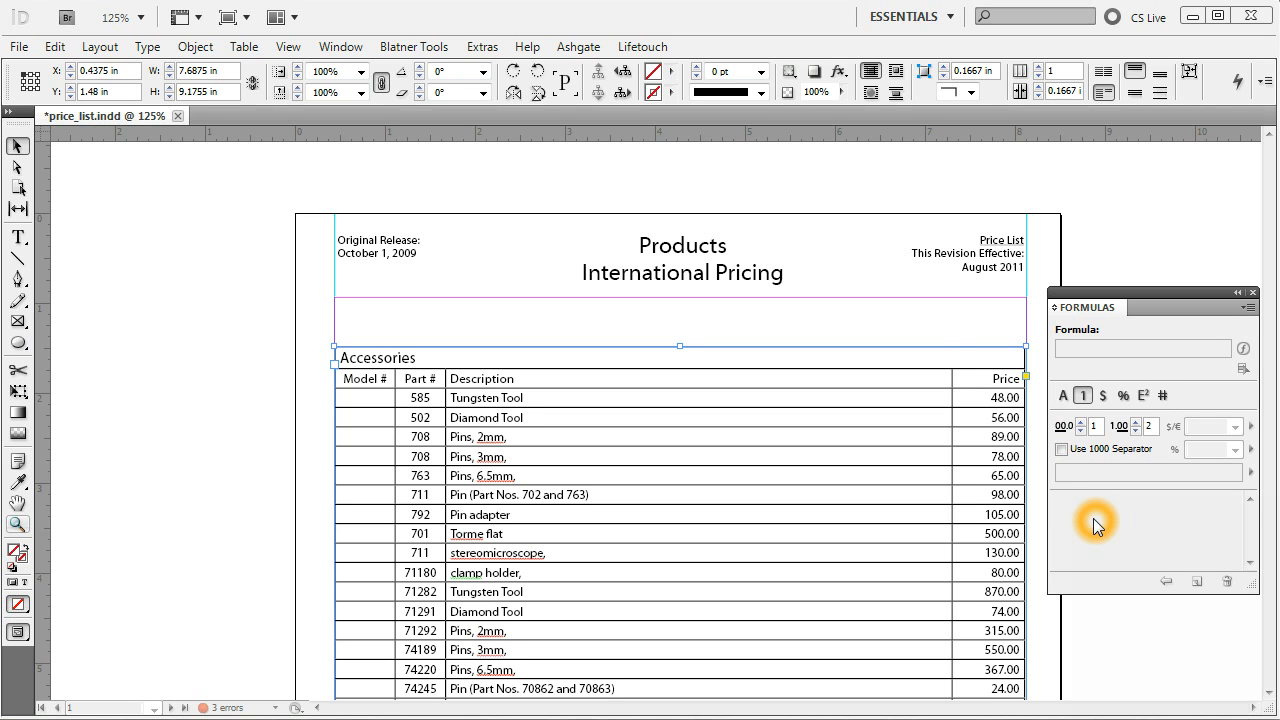
pyautogui.moveTo(1088, 540)
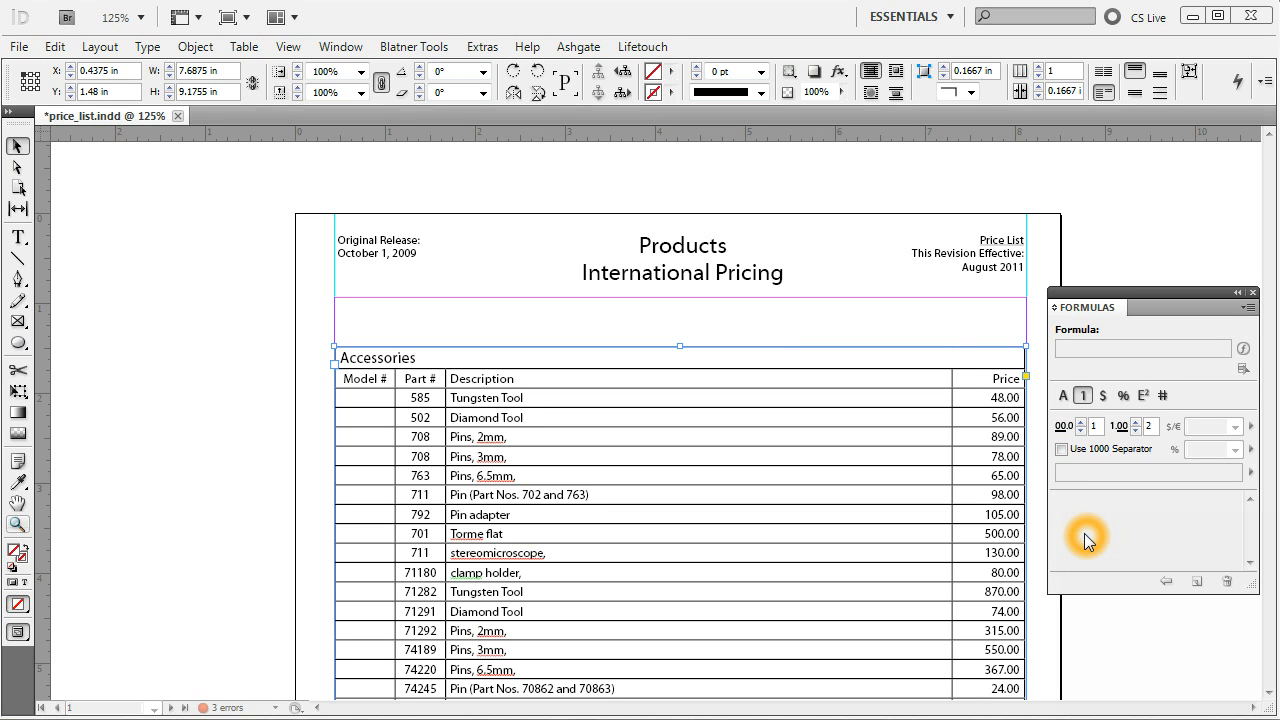
pyautogui.moveTo(636, 364)
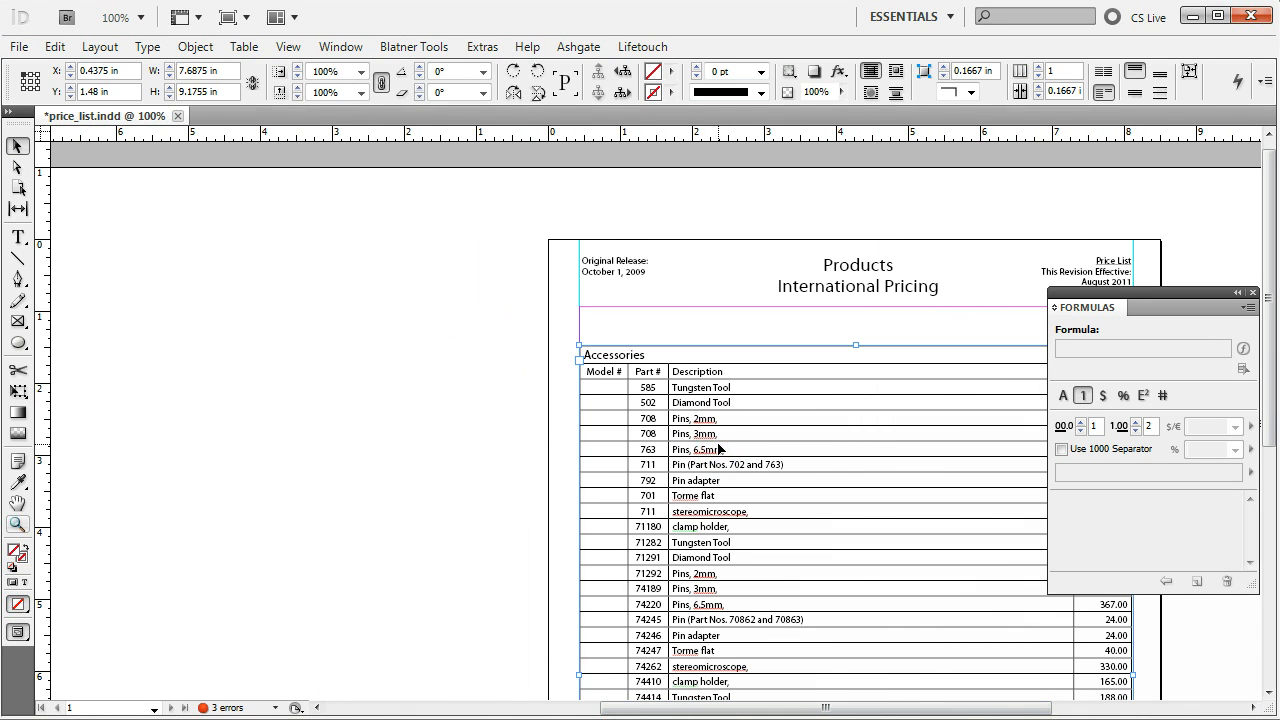
pyautogui.click(718, 448)
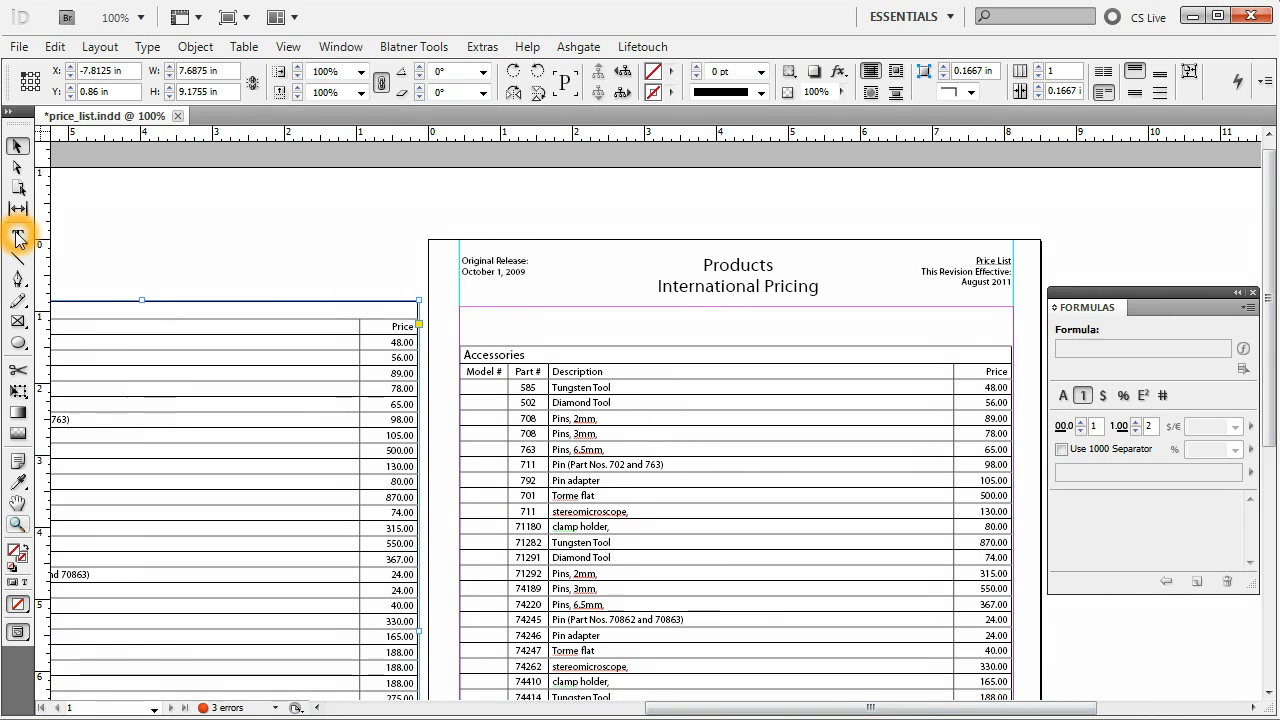
pyautogui.click(18, 236)
pyautogui.write('"Table 2".D3*')
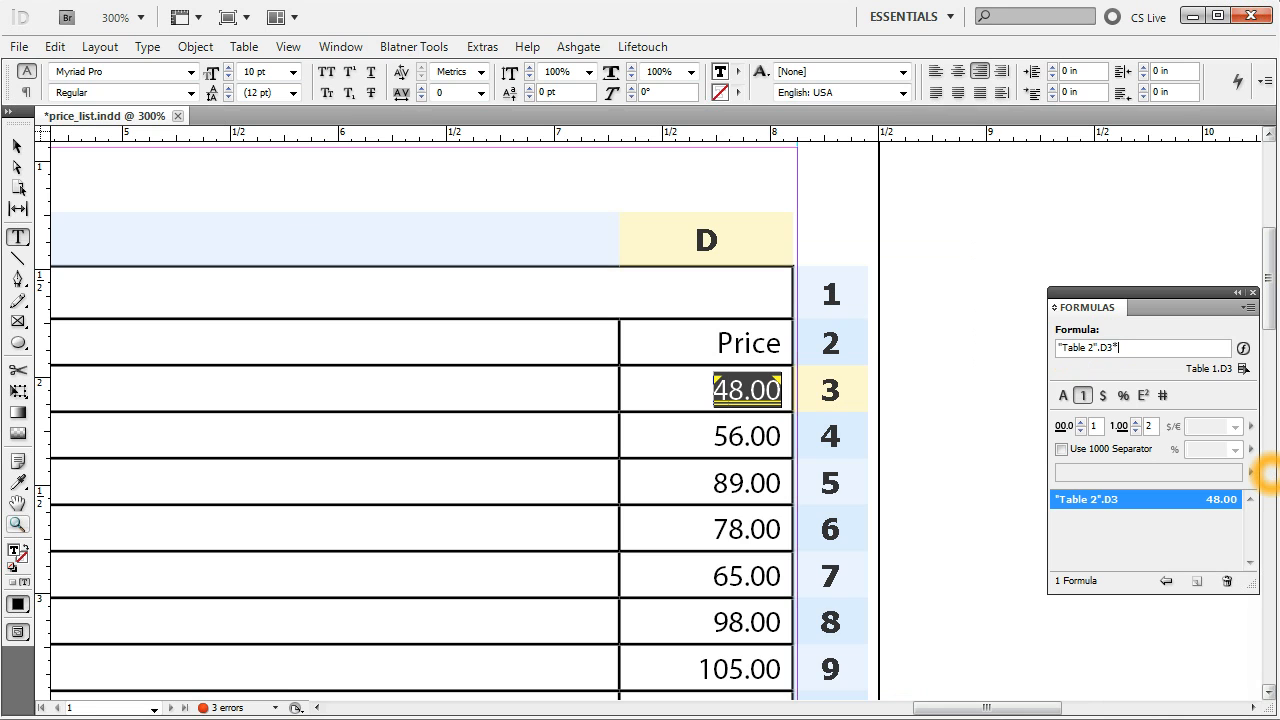
# Multiply the D3 formula by 1.05 so the first price reads 50.40.
pyautogui.write('1.05')
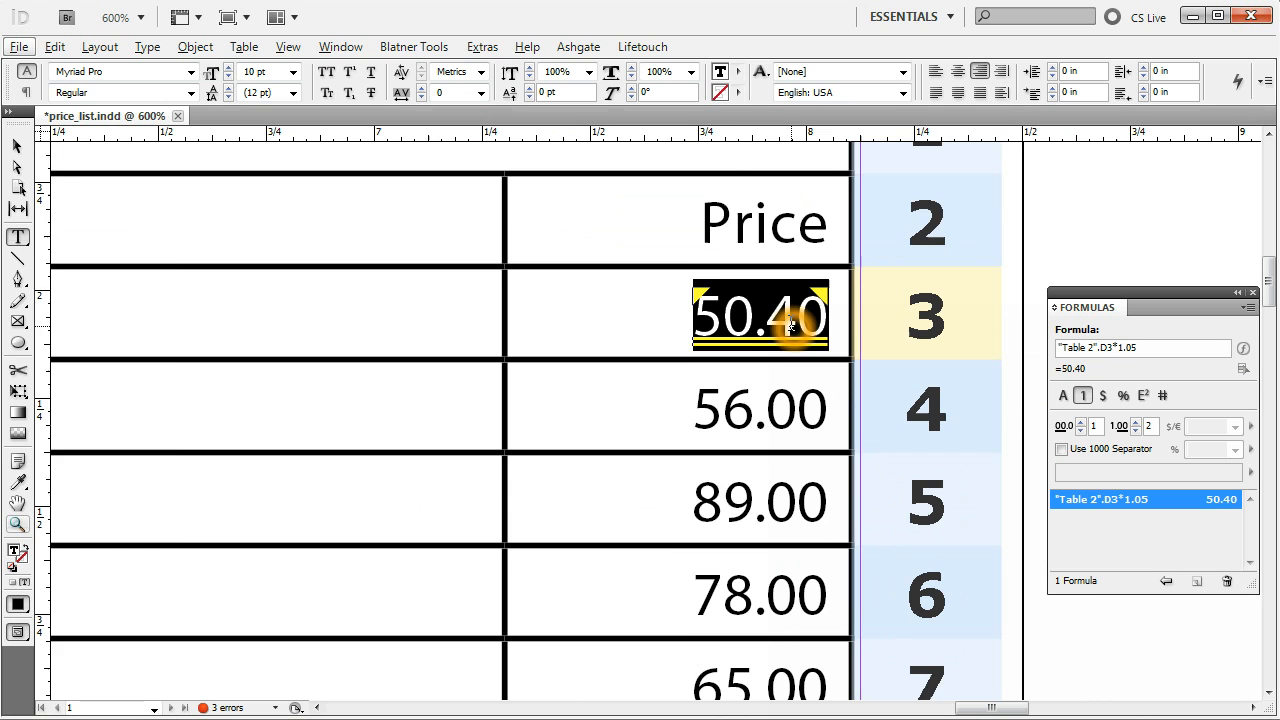
pyautogui.scroll(-3)
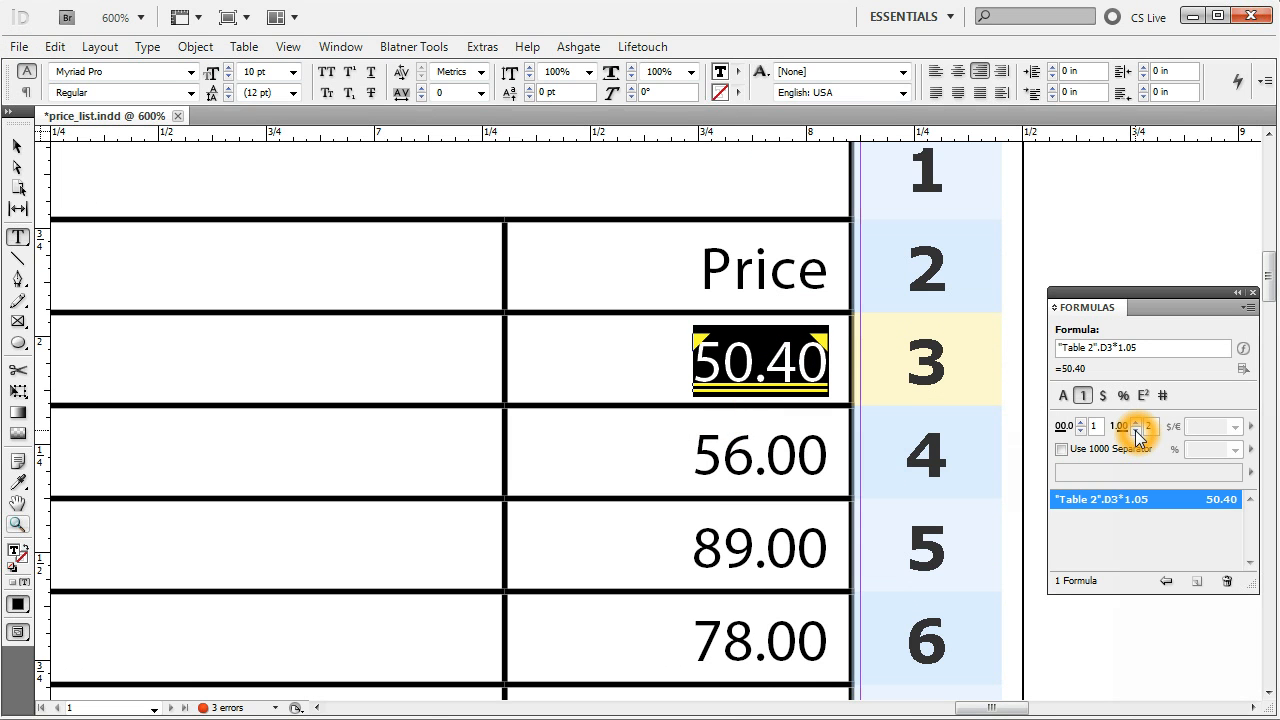
# Give the 56.00 cell a *1.05 formula with two decimals (58.80), then return to the first formula.
pyautogui.click(1136, 430)
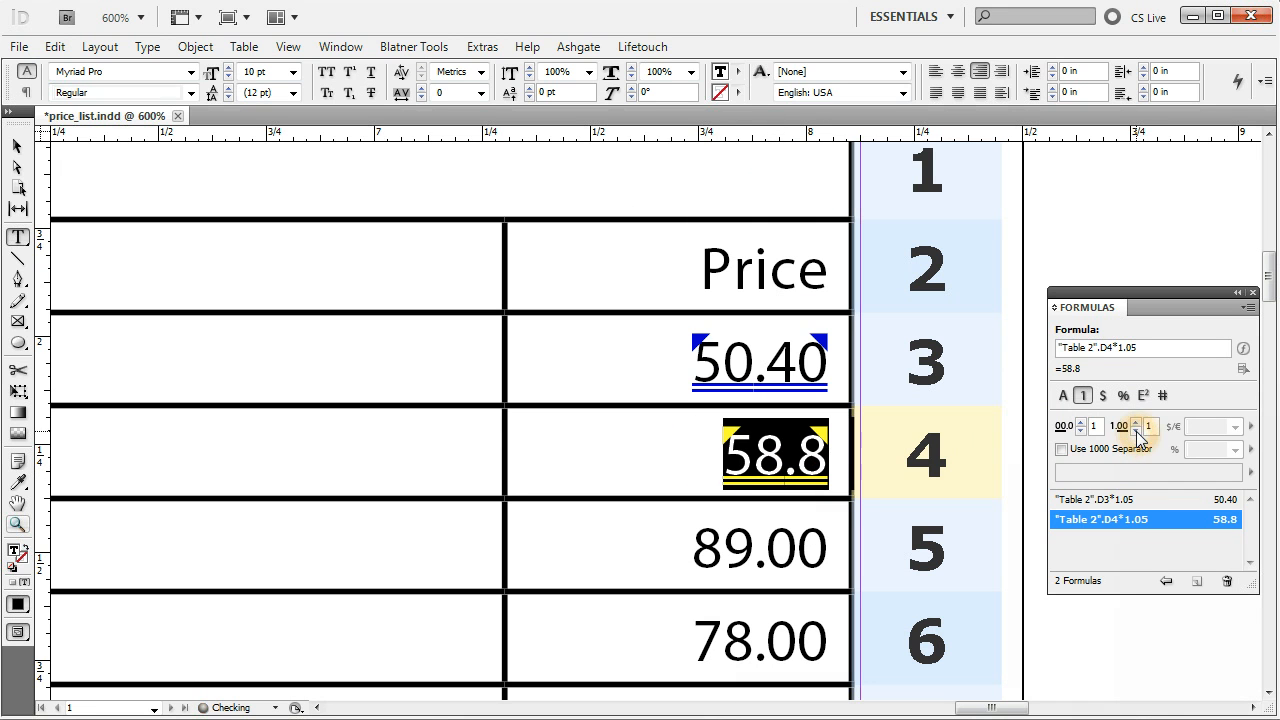
pyautogui.click(1136, 432)
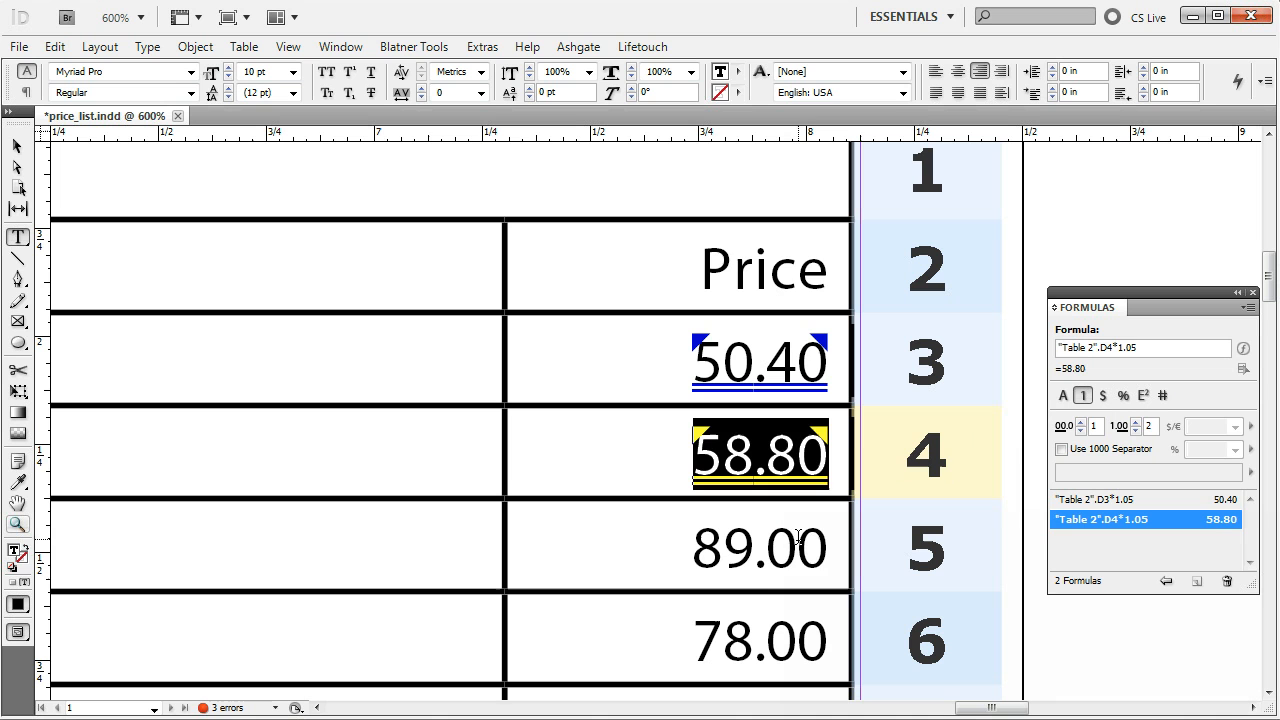
pyautogui.click(800, 548)
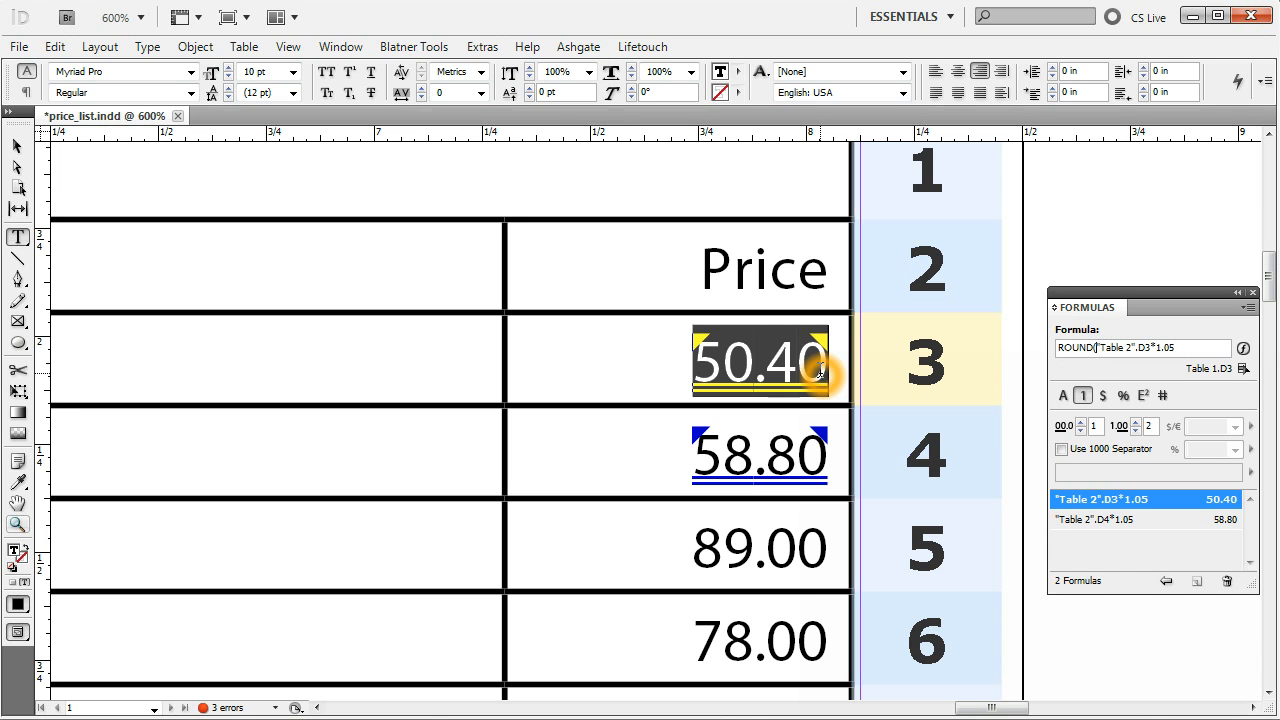
# Wrap the D3, D4 and D5 formulas in ROUND(...,0) for whole prices 50.00, 59.00 and 93.00.
pyautogui.doubleClick(1136, 348)
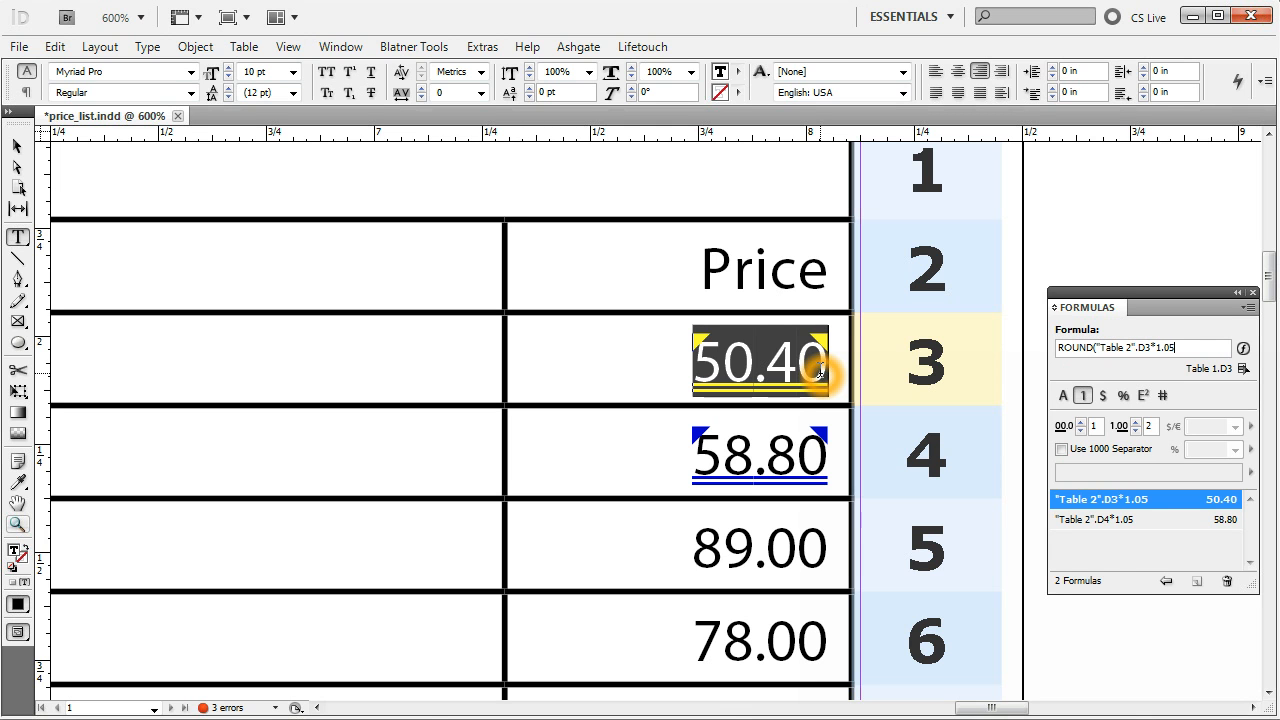
pyautogui.write(',')
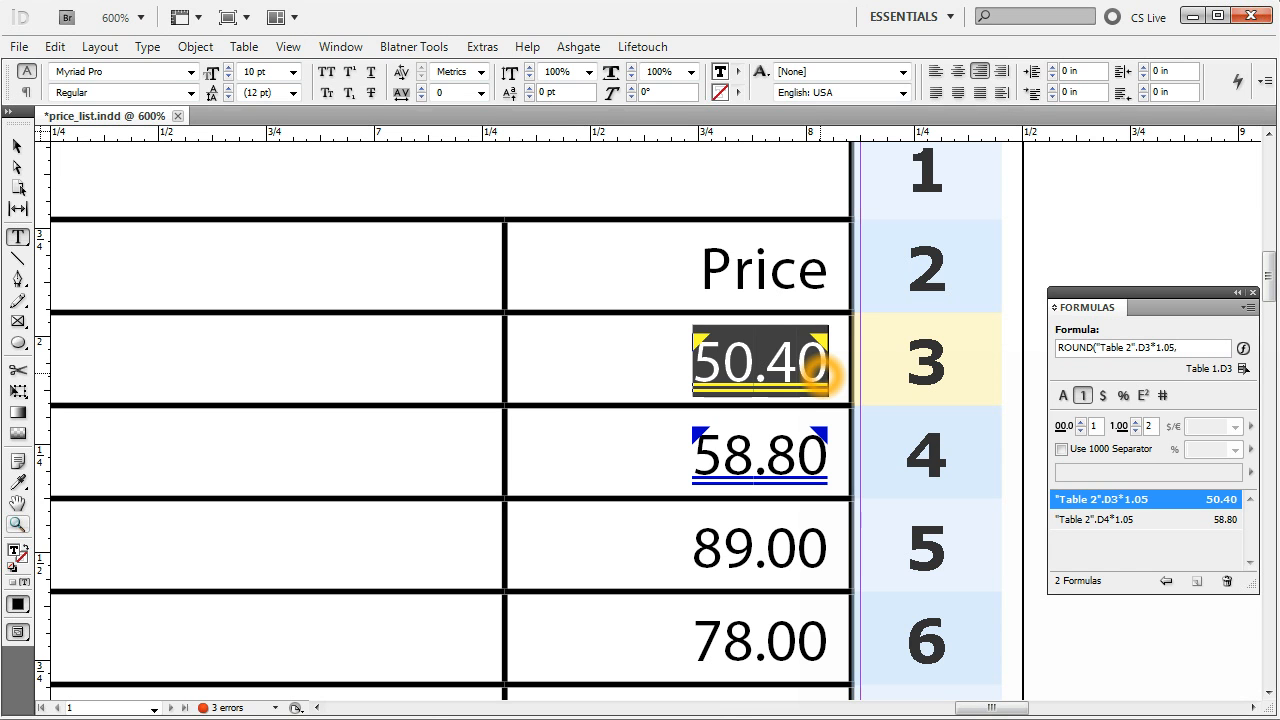
pyautogui.write(',0)')
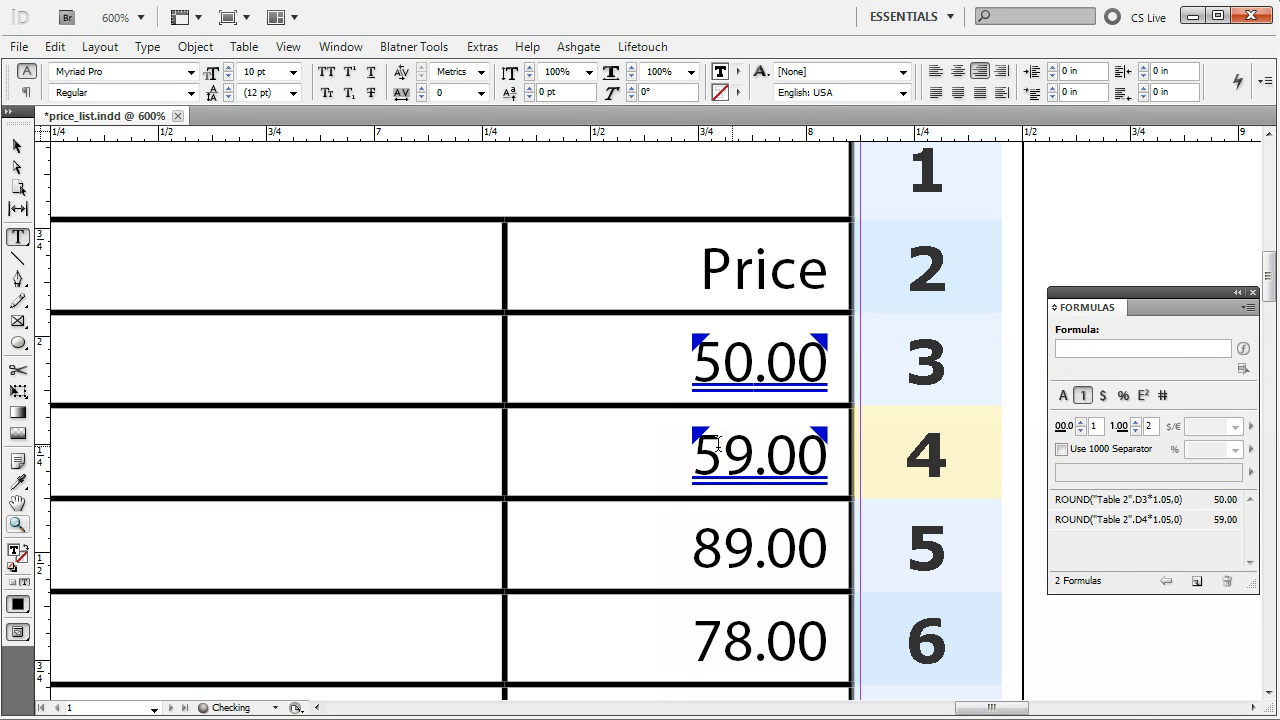
pyautogui.click(760, 546)
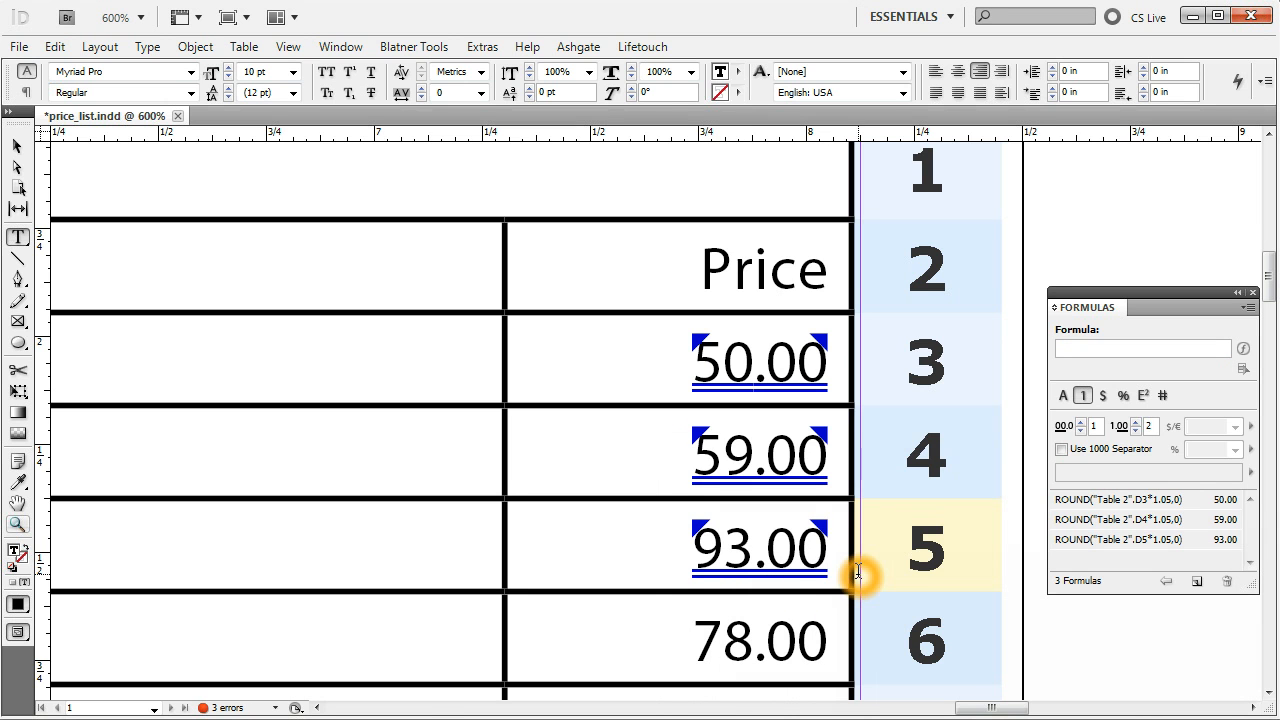
pyautogui.click(760, 362)
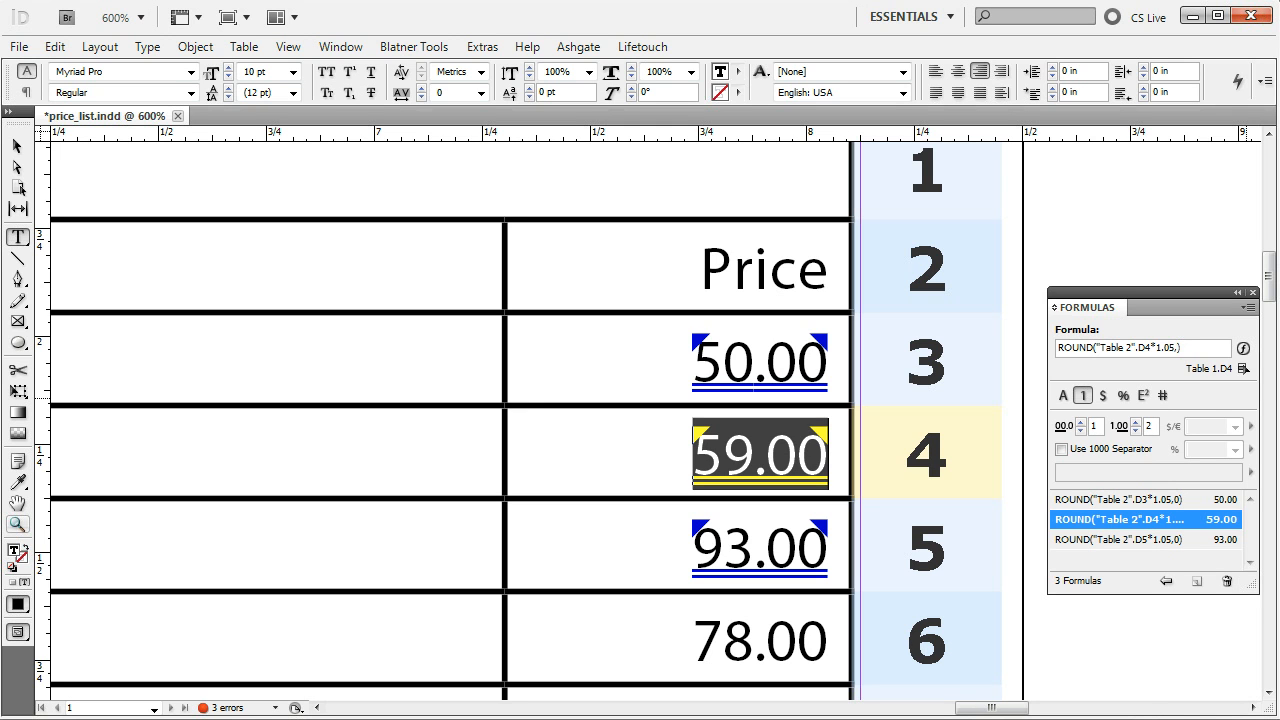
# Change the ROUND digits to -1 in D4, D5 and D6, giving 60.00, 90.00 and 80.00.
pyautogui.write('-1')
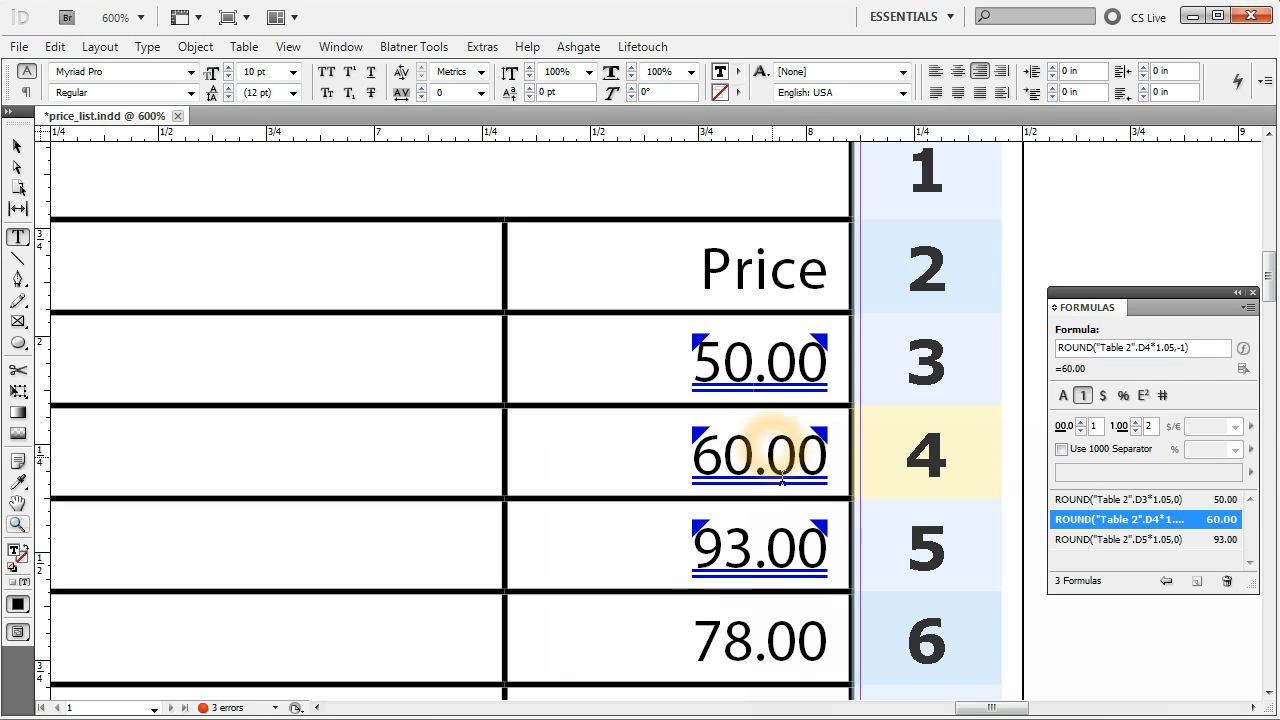
pyautogui.click(760, 548)
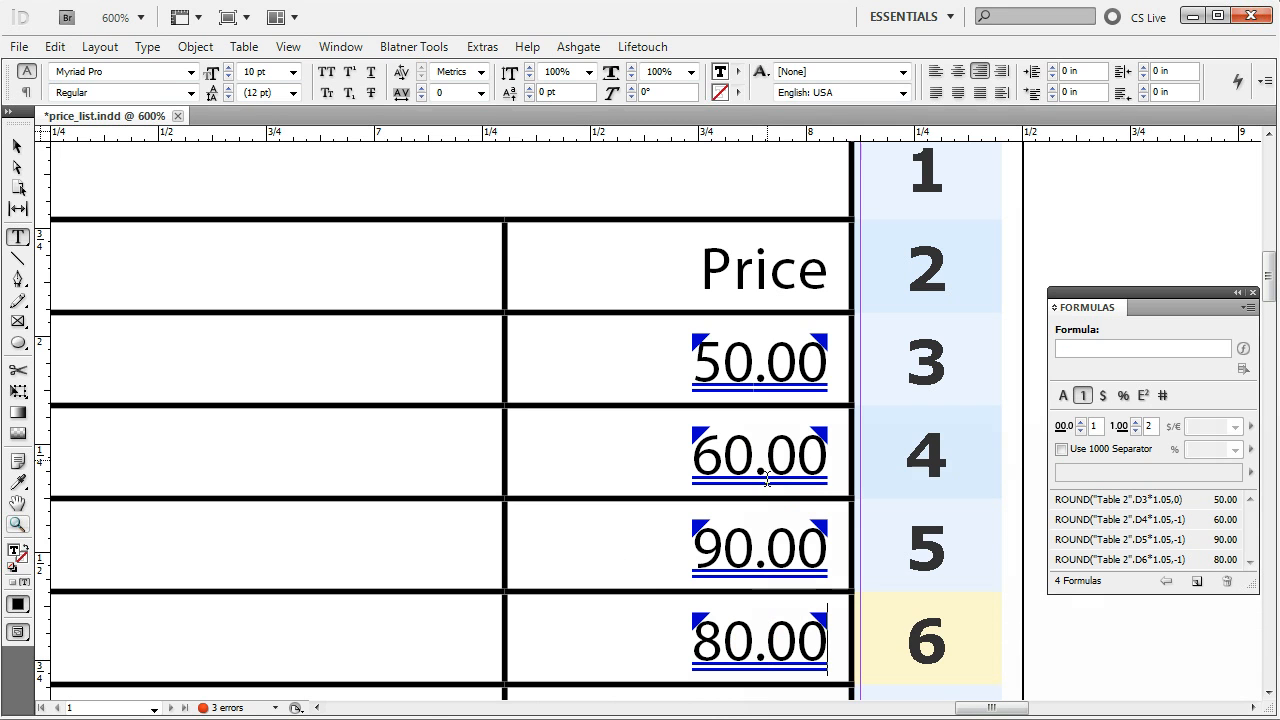
pyautogui.click(1120, 520)
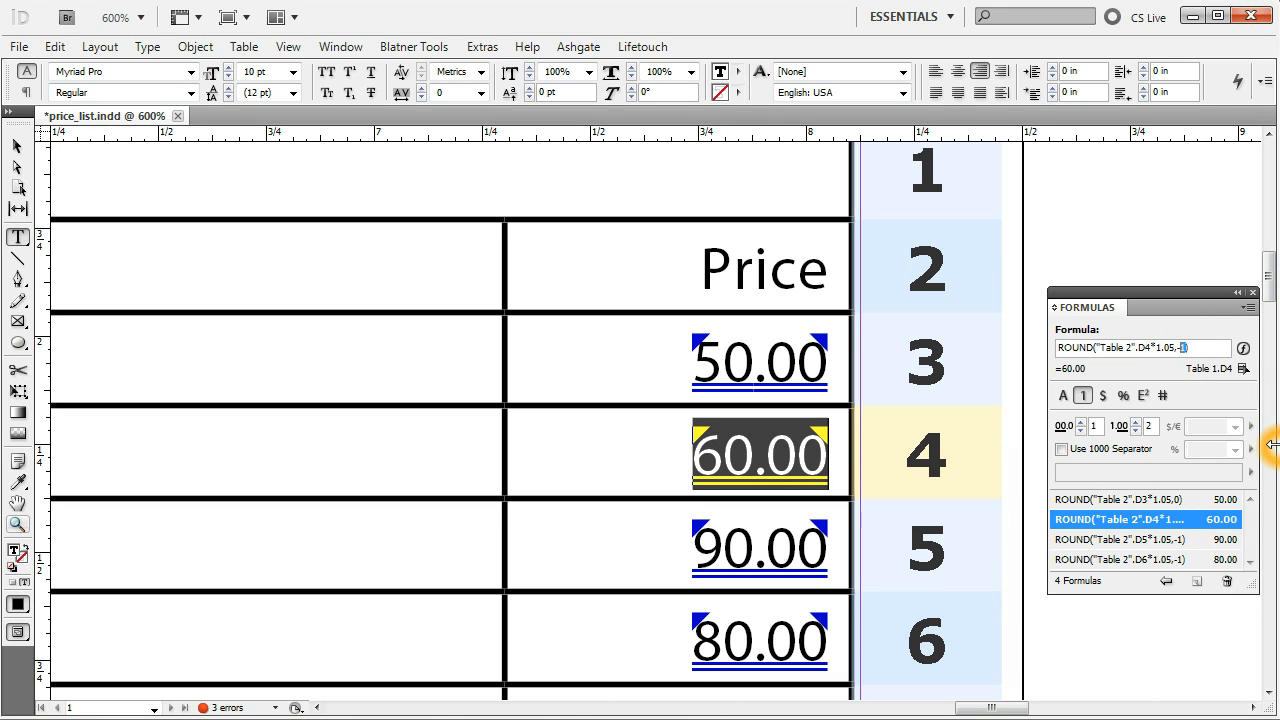
# Set D4's ROUND digits to 1 so the second price reads 58.80.
pyautogui.write('1)')
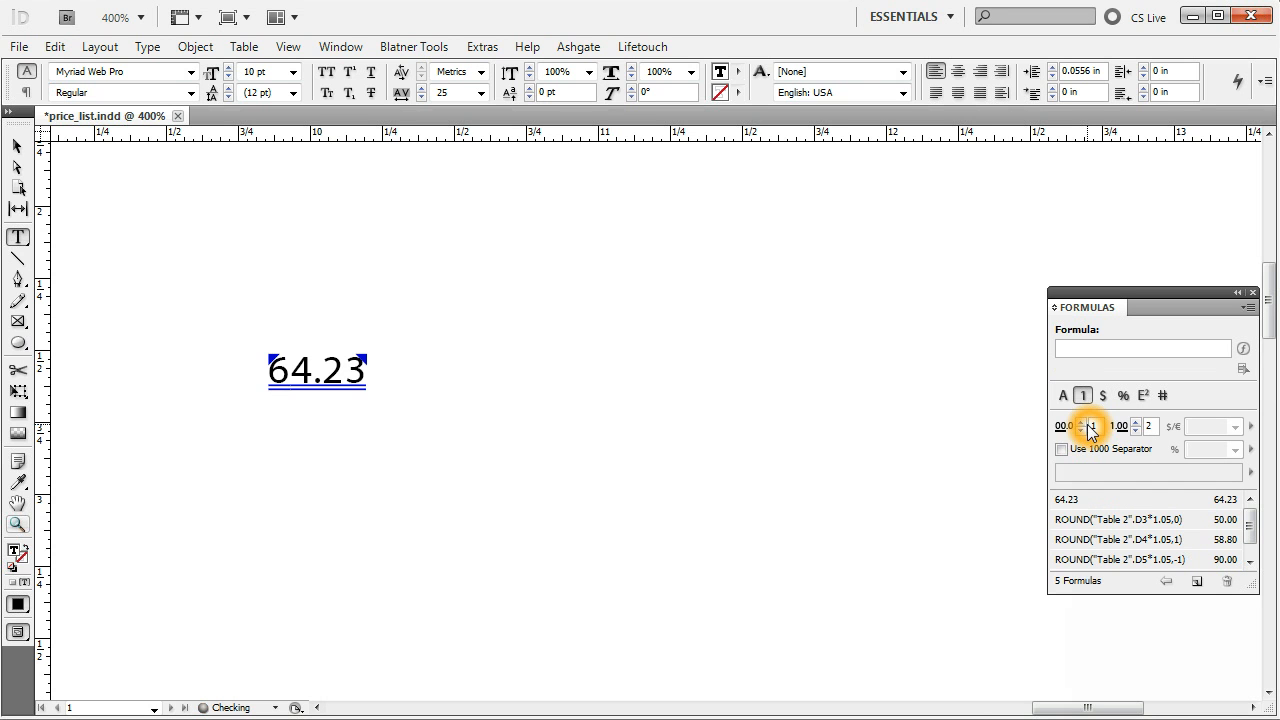
# Round the 64.23 sample with ROUND digits 2, 0, -1 and finally -2, ending at 100.00.
pyautogui.click(1100, 500)
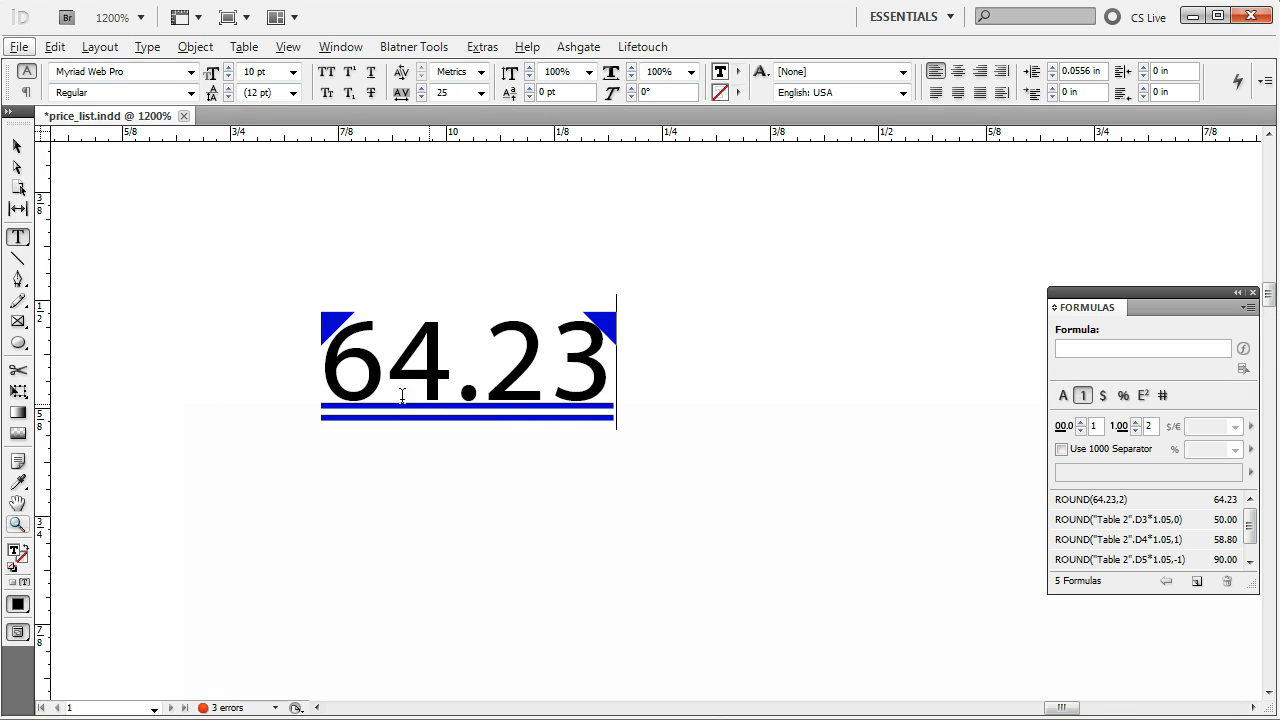
pyautogui.click(1098, 500)
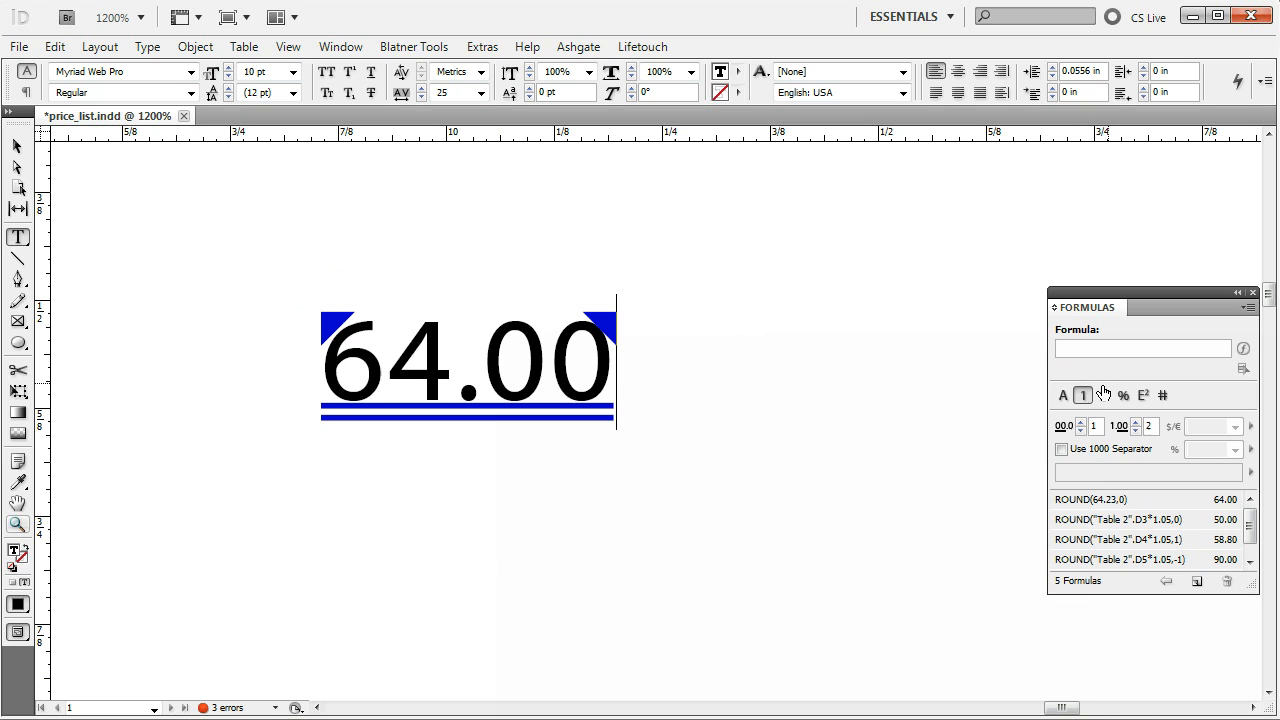
pyautogui.click(1090, 500)
pyautogui.write('-1')
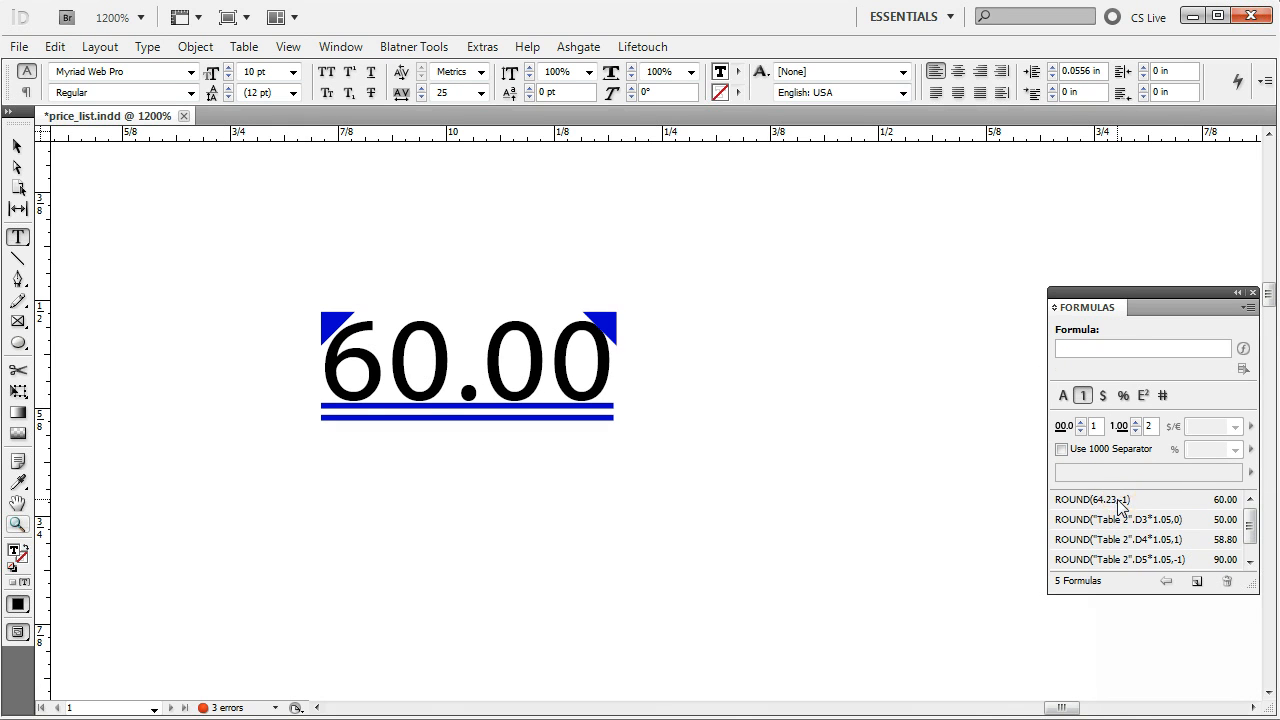
pyautogui.click(1100, 500)
pyautogui.write('2')
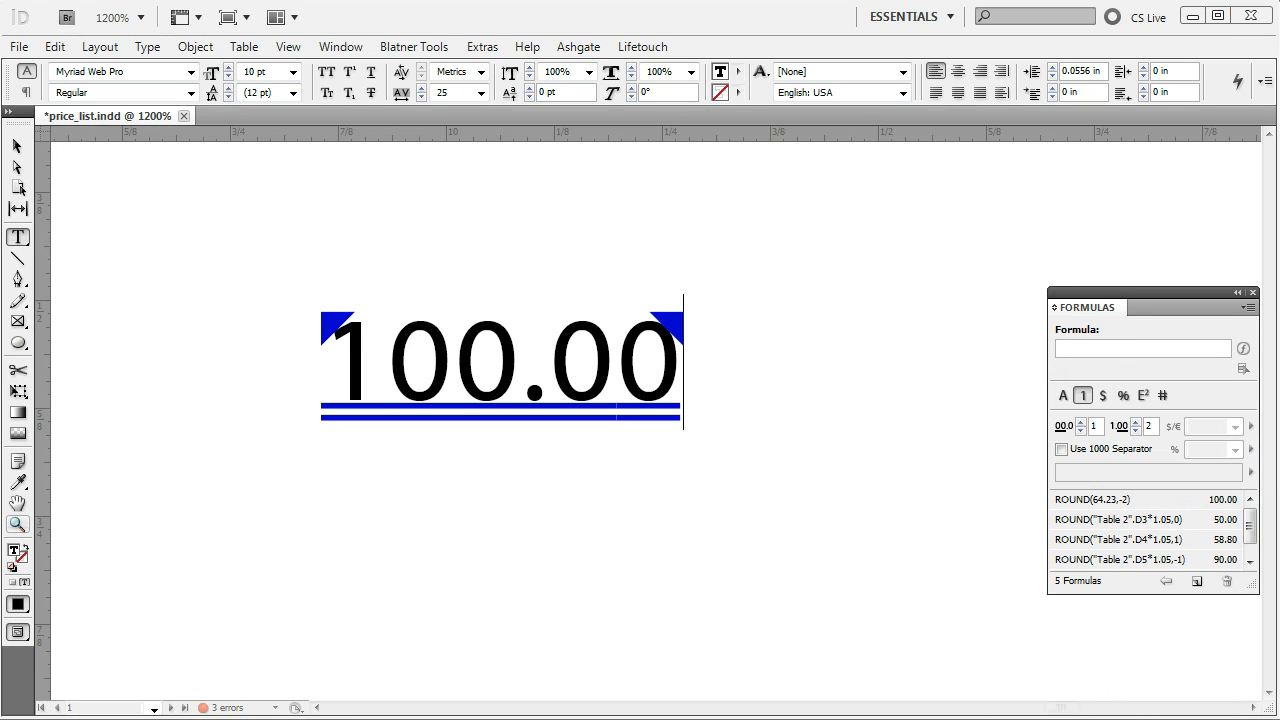
pyautogui.click(1100, 500)
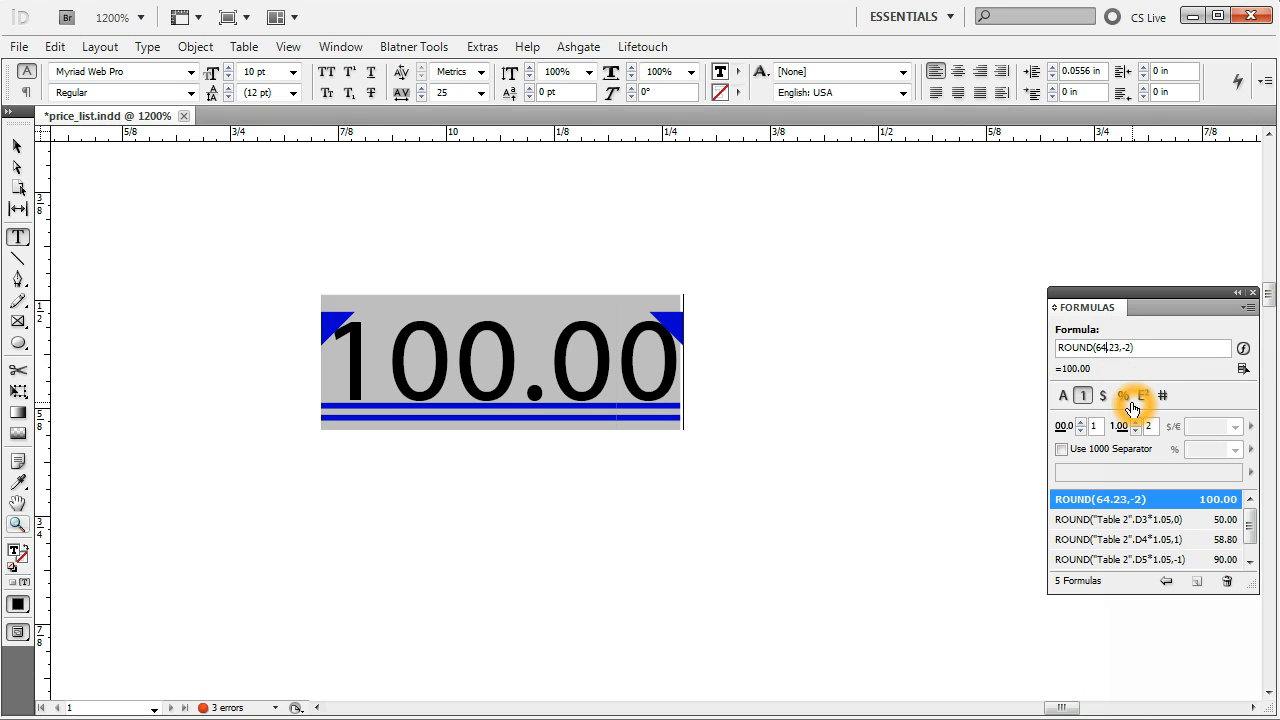
pyautogui.moveTo(1128, 384)
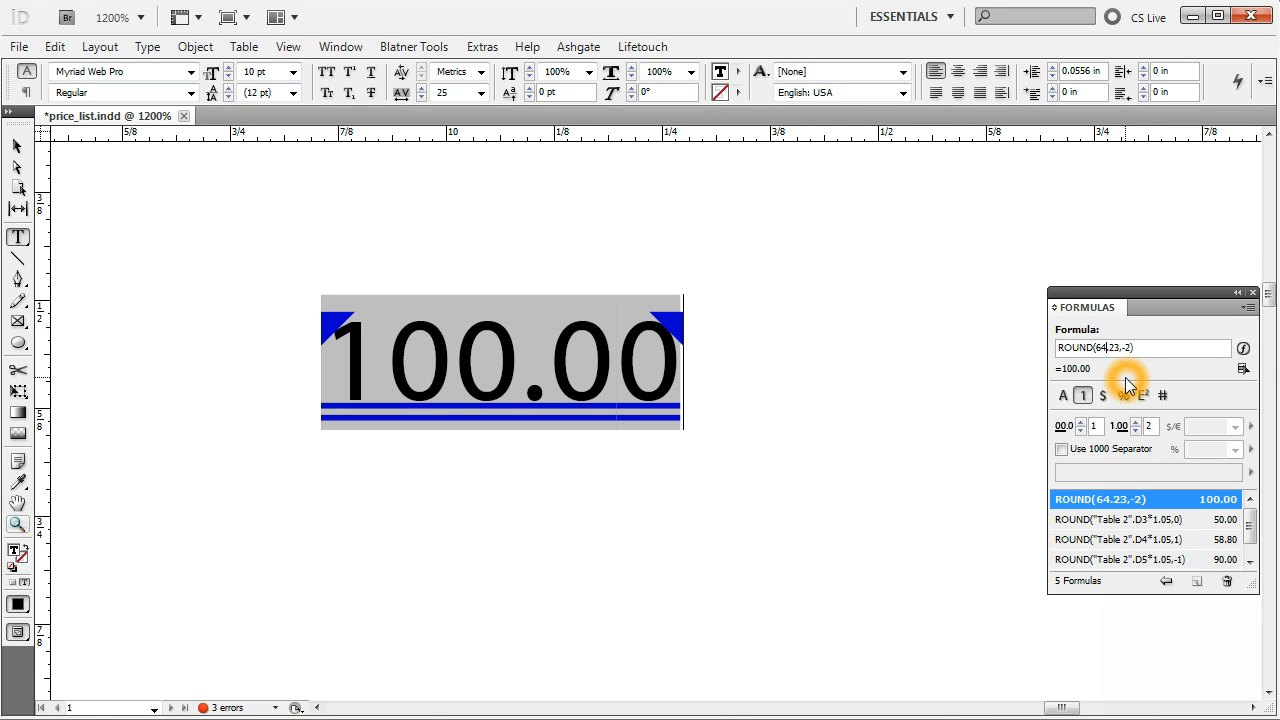